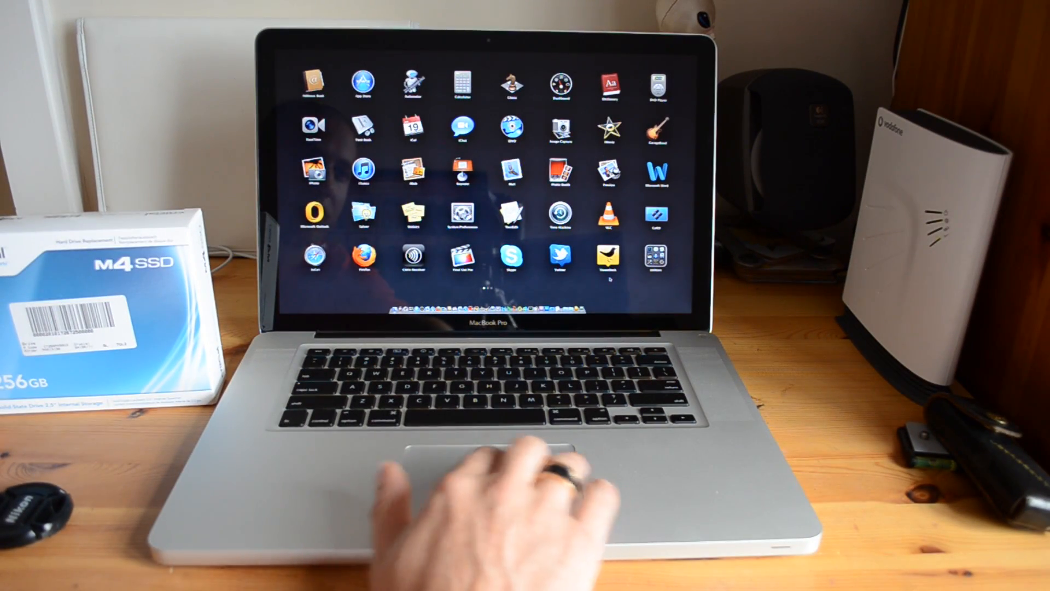
Step: Swipe Launchpad over to the page of Adobe applications
{"action": "scroll", "scroll_direction": "left", "scroll_amount": 3}
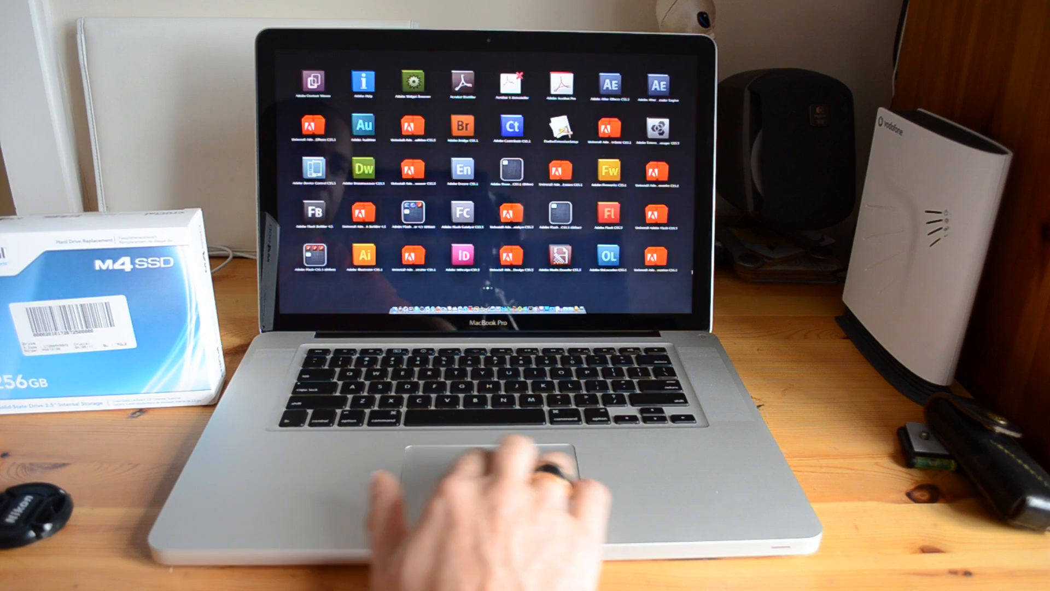
{"action": "scroll", "scroll_direction": "left", "scroll_amount": 3}
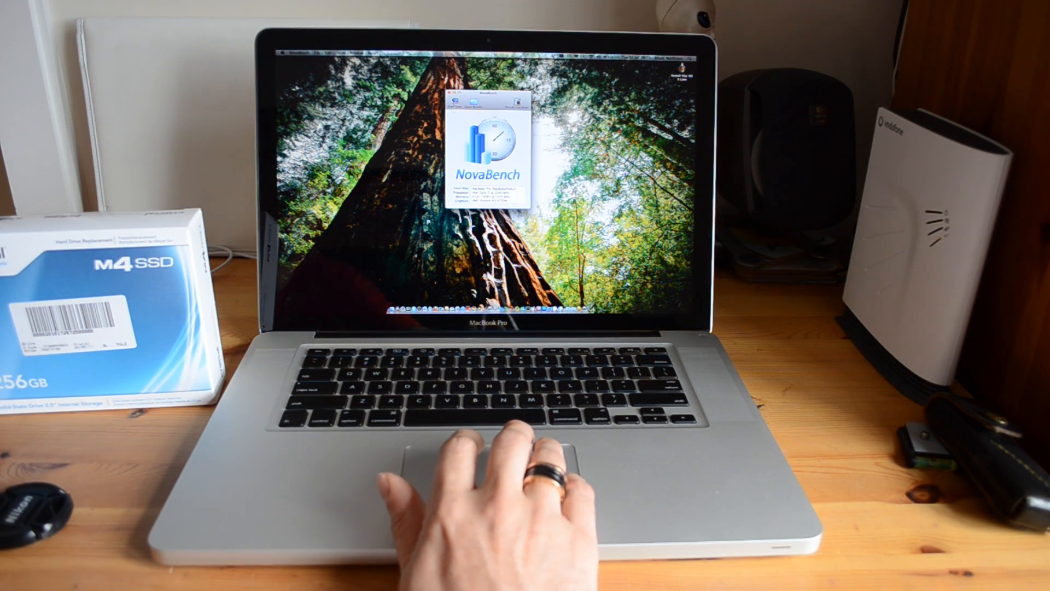
Step: Start the NovaBench tests and continue past the close-other-programs warning
{"action": "left_click", "coordinate": [499, 106]}
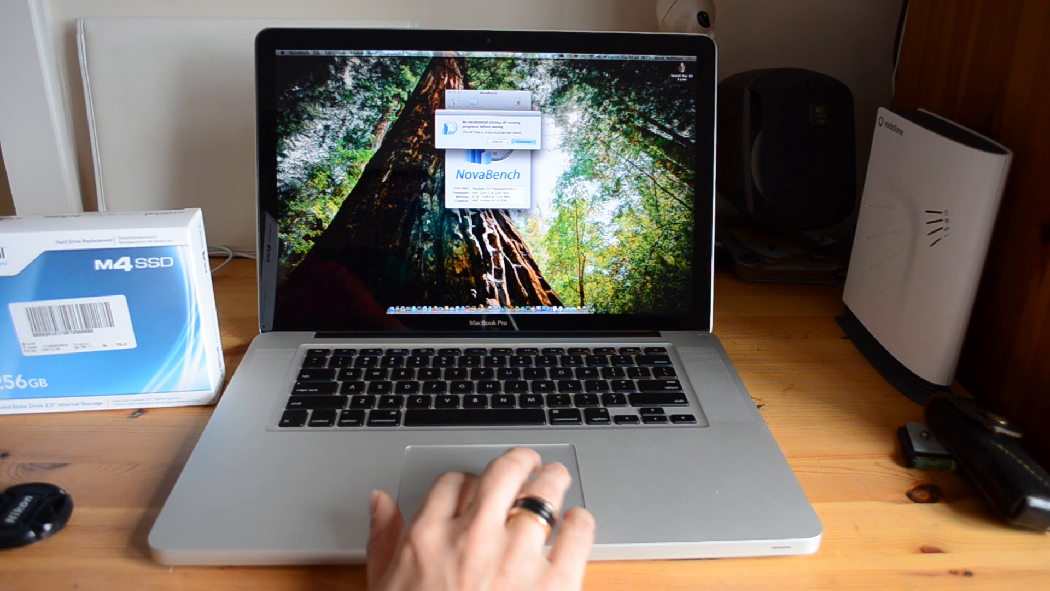
{"action": "left_click", "coordinate": [522, 142]}
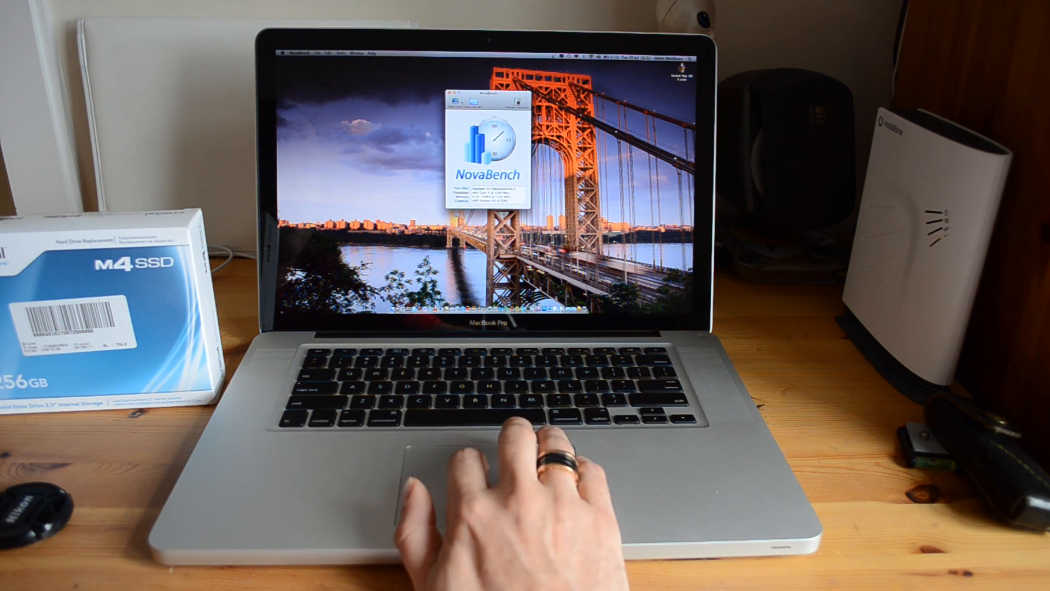
Step: Open the Applications folder in Finder and right-click the selected apps
{"action": "left_click", "coordinate": [450, 90]}
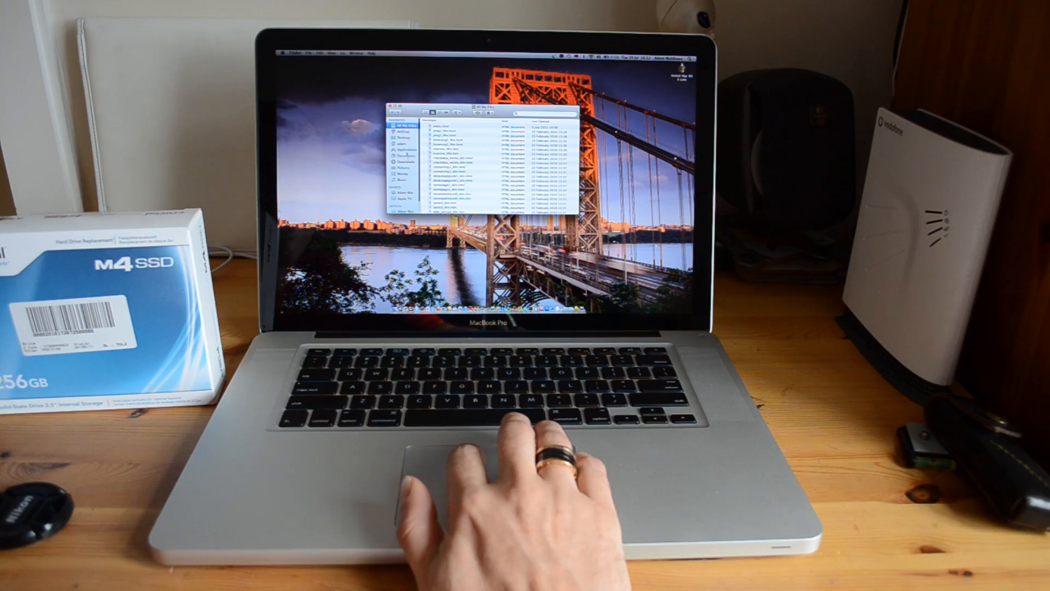
{"action": "left_click", "coordinate": [405, 151]}
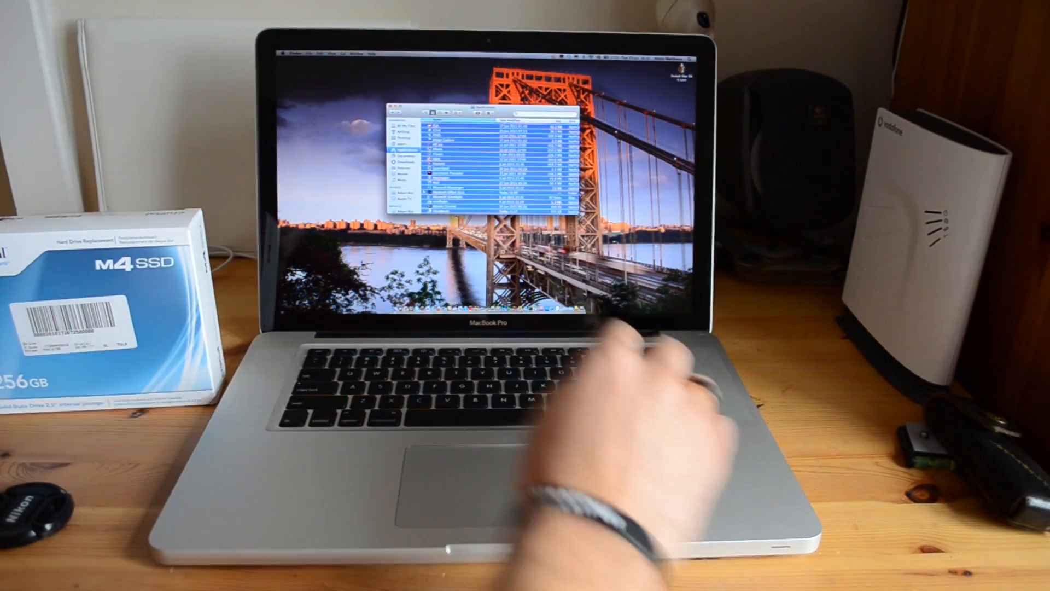
{"action": "right_click", "coordinate": [448, 140]}
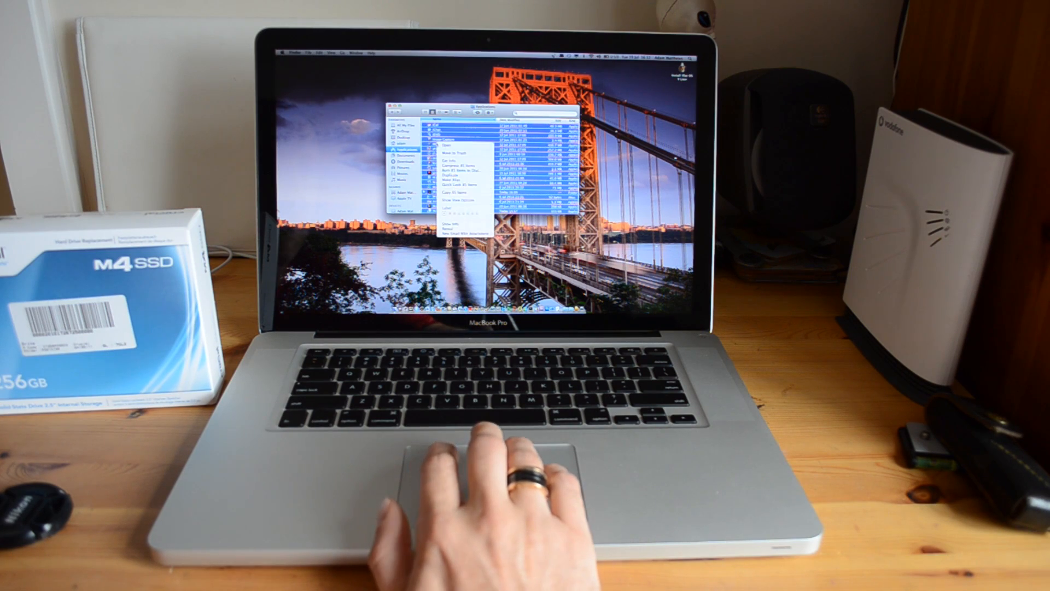